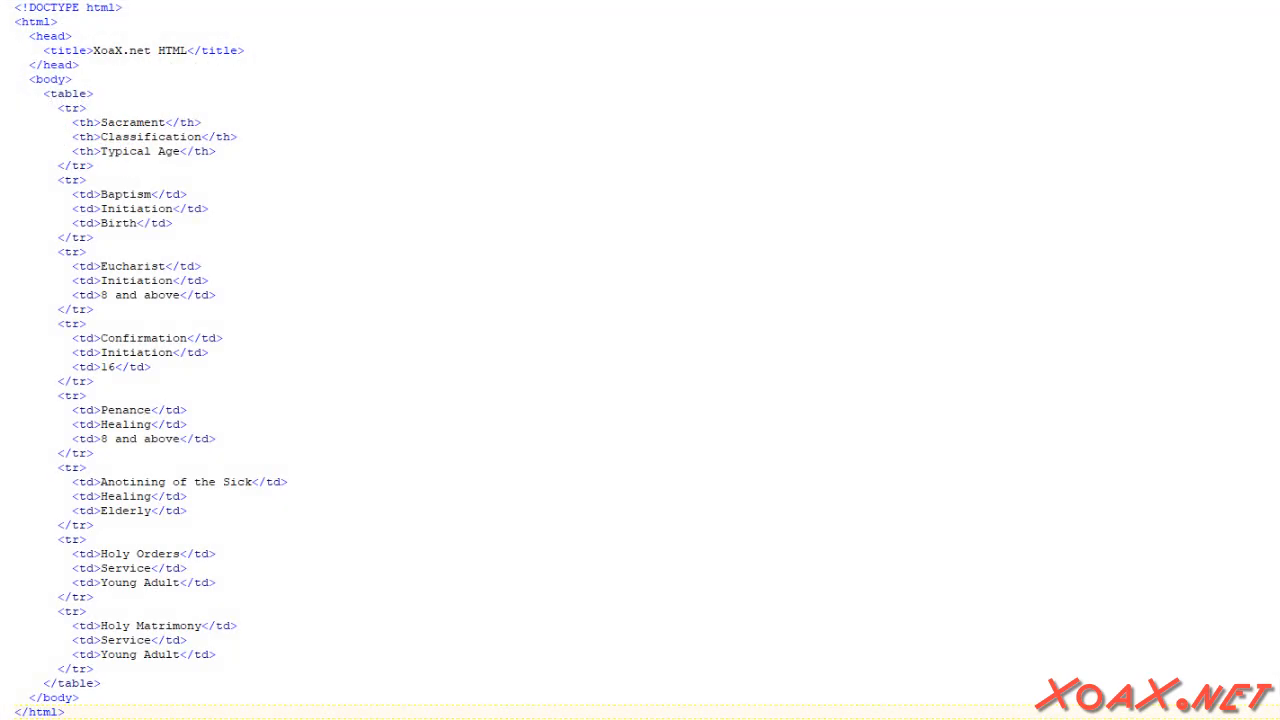
scroll(down, 3)
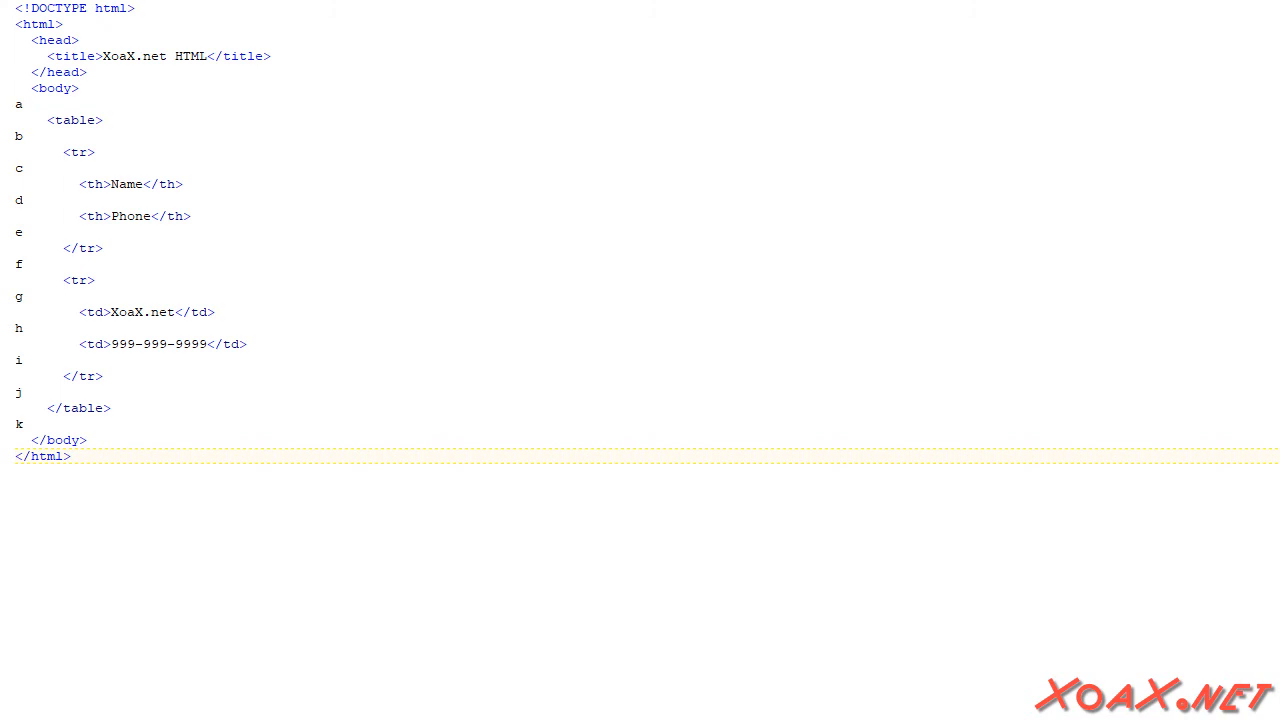
click(19, 168)
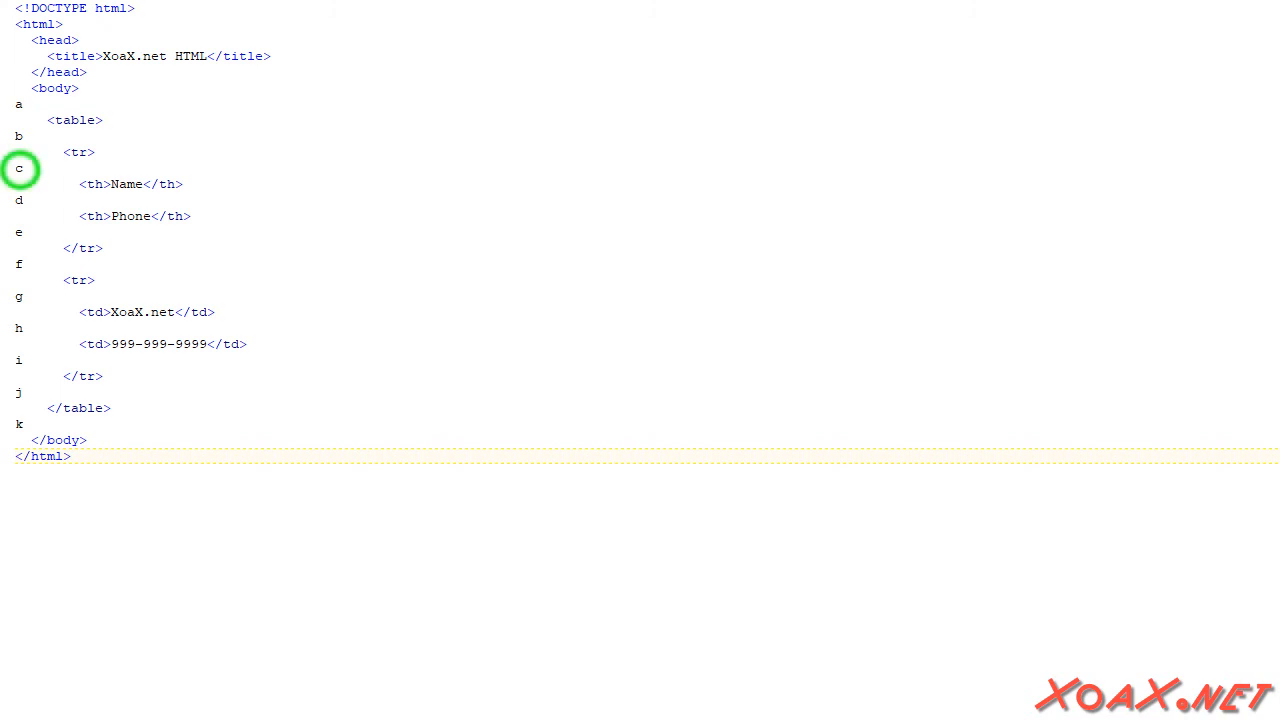